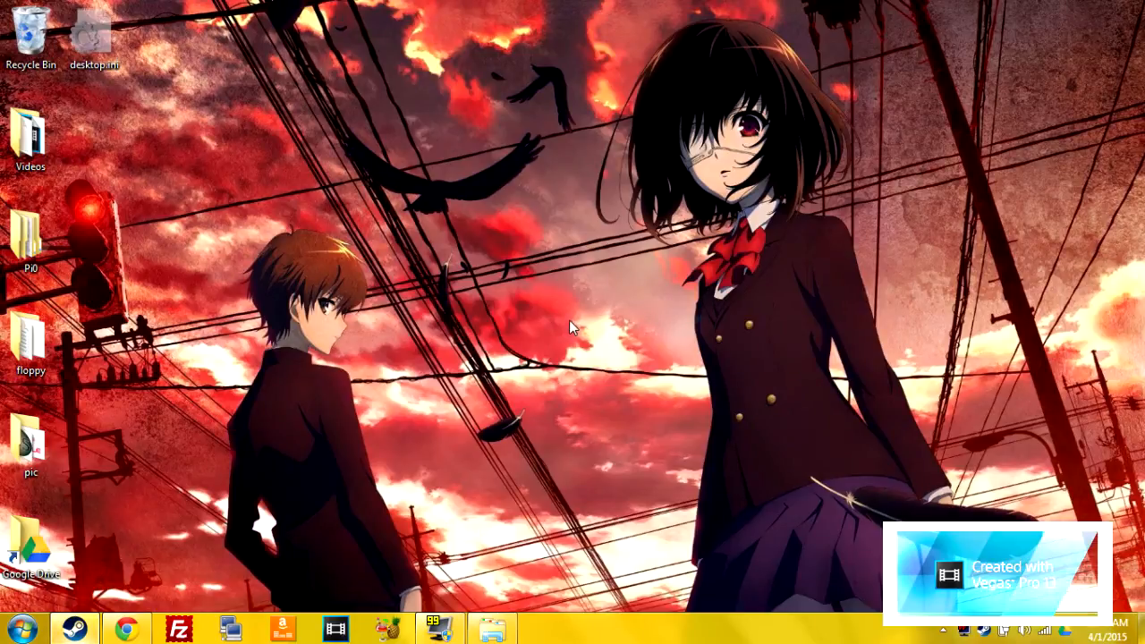
{"action": "mouse_move", "coordinate": [204, 429]}
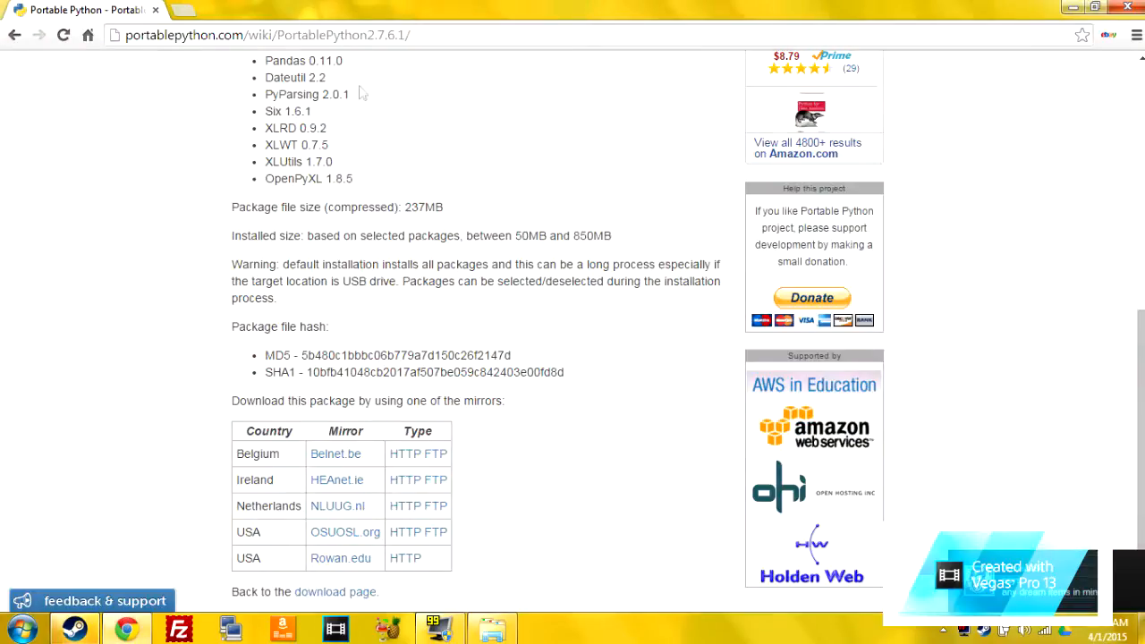
Step: Launch PortablePython_2.7.6.1.exe from Downloads and approve running it past the security warning
{"action": "scroll", "scroll_direction": "up", "scroll_amount": 3}
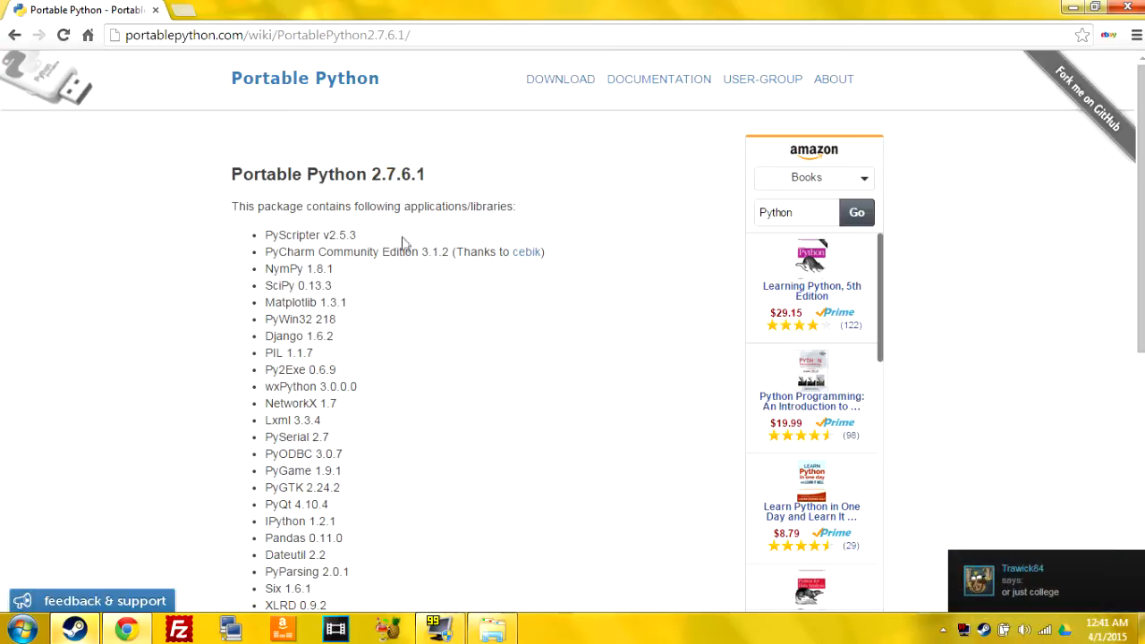
{"action": "scroll", "scroll_direction": "down", "scroll_amount": 3}
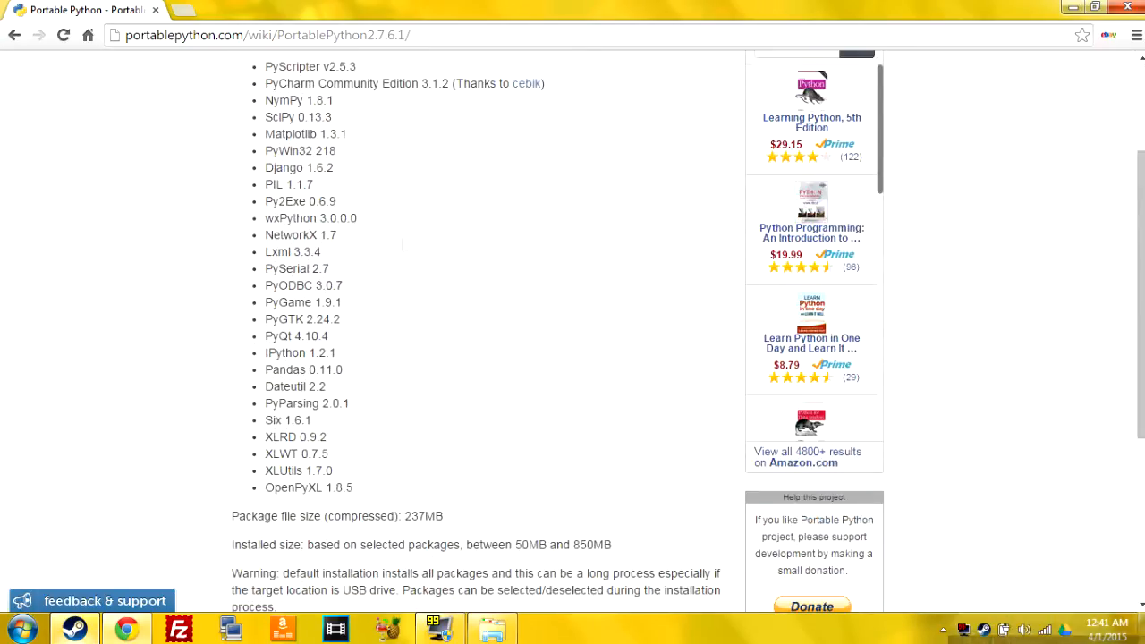
{"action": "scroll", "scroll_direction": "down", "scroll_amount": 3}
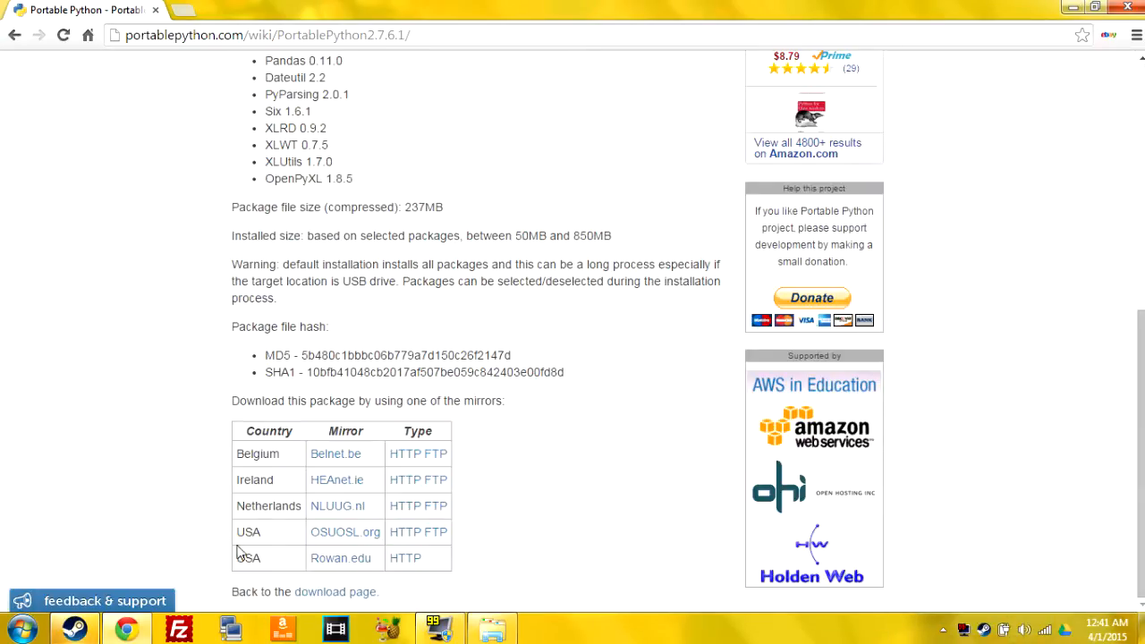
{"action": "left_click", "coordinate": [406, 558]}
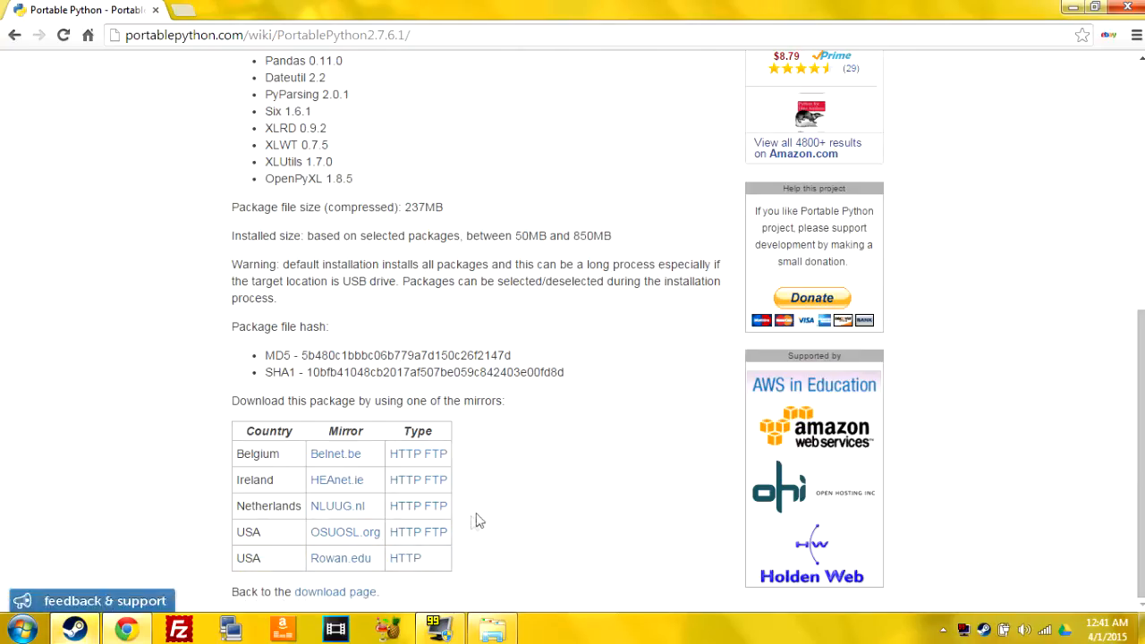
{"action": "mouse_move", "coordinate": [763, 186]}
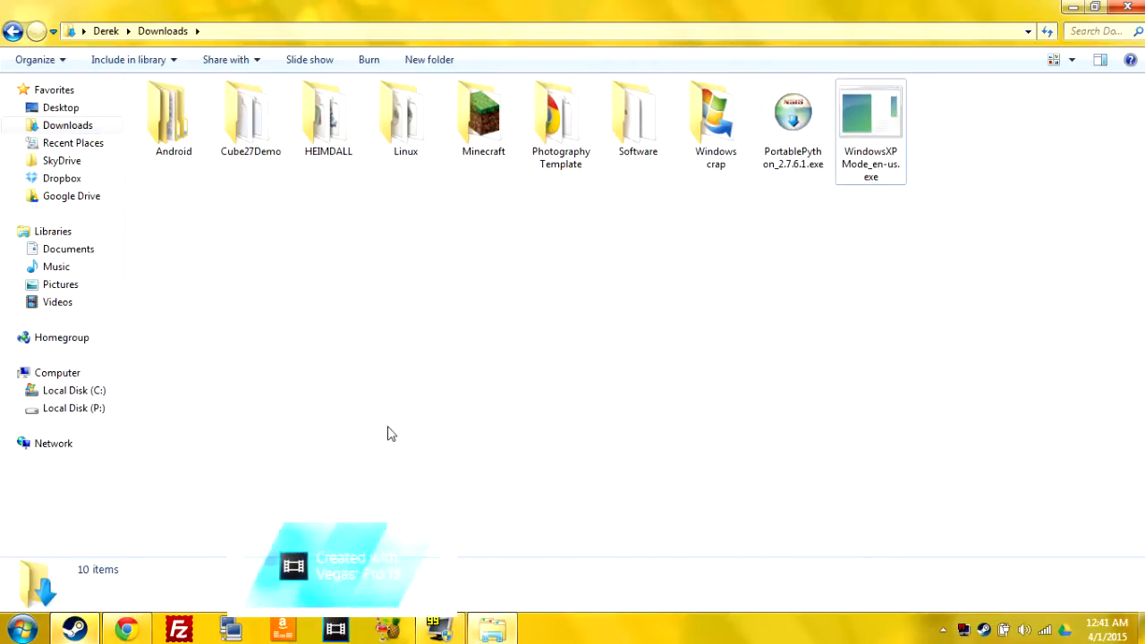
{"action": "mouse_move", "coordinate": [425, 421]}
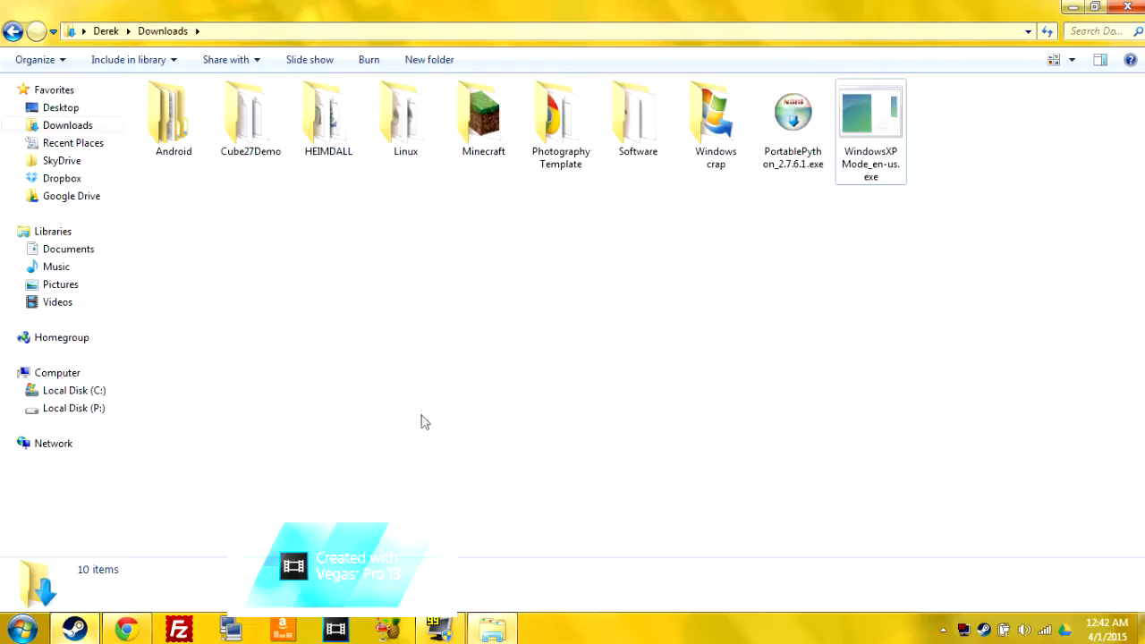
{"action": "mouse_move", "coordinate": [152, 165]}
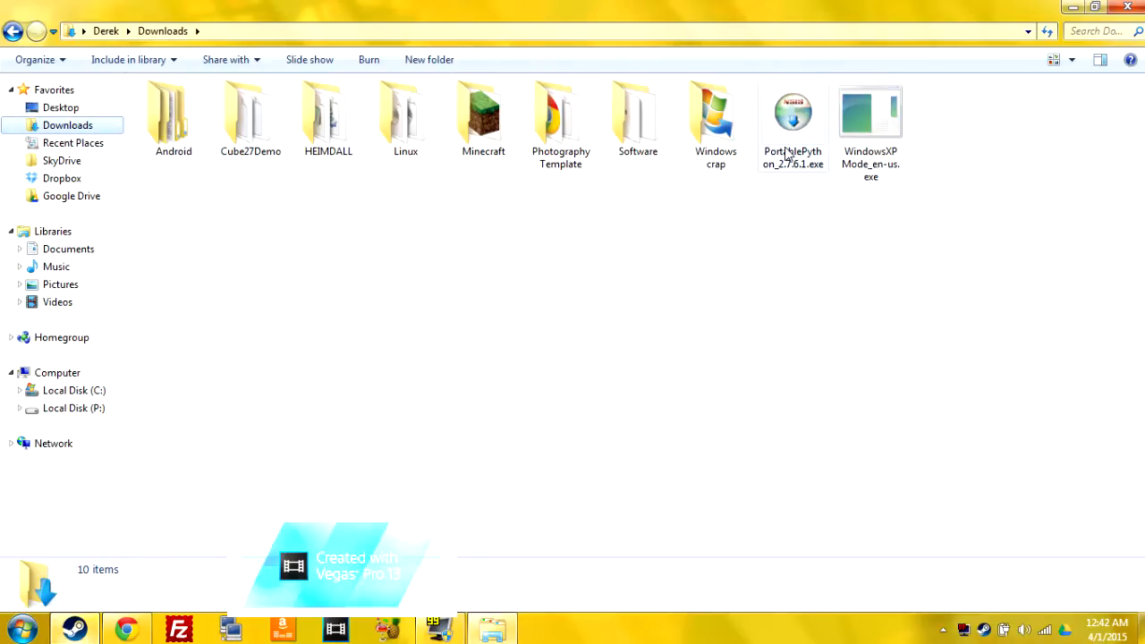
{"action": "double_click", "coordinate": [792, 112]}
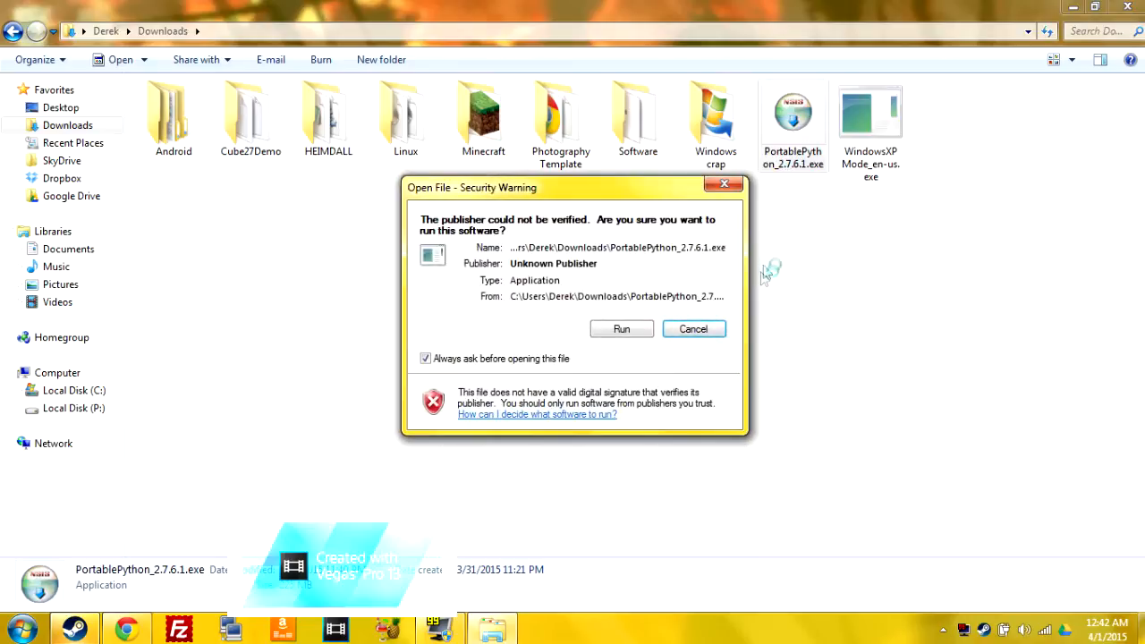
{"action": "mouse_move", "coordinate": [621, 328]}
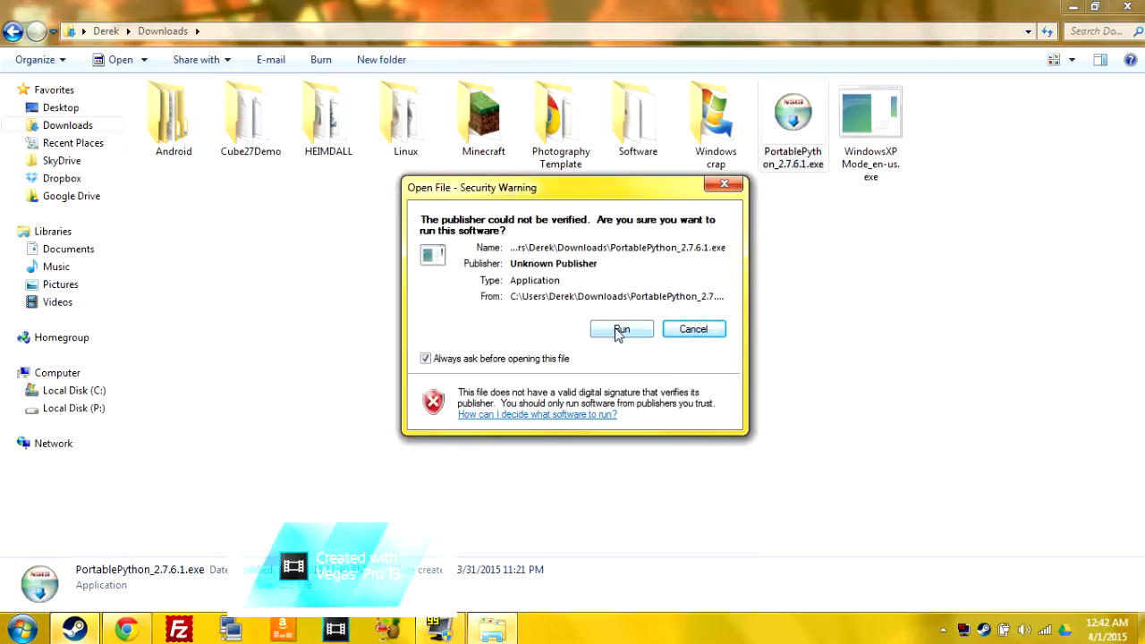
{"action": "left_click", "coordinate": [621, 329]}
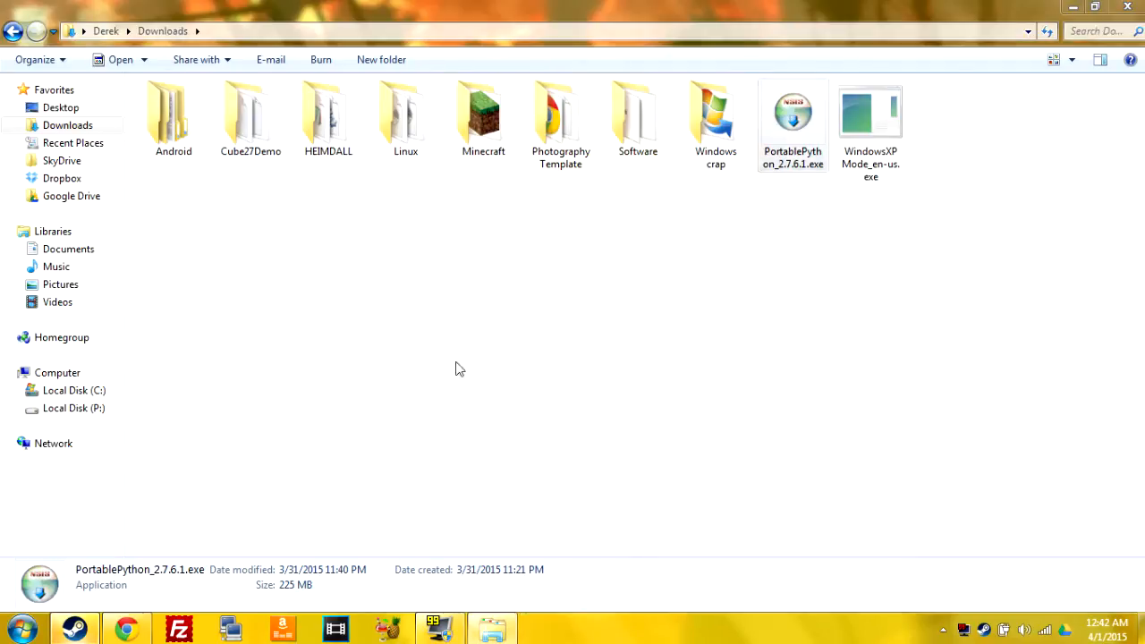
{"action": "double_click", "coordinate": [792, 111]}
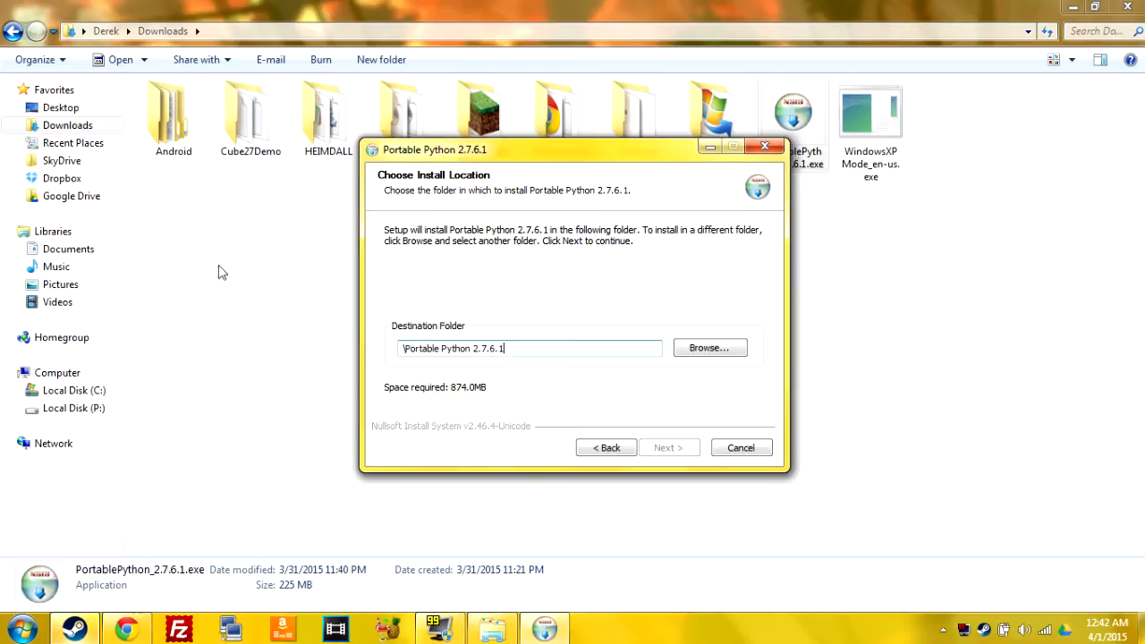
Step: Browse the C: drive for an install folder, then cancel the picker and quit setup
{"action": "left_click", "coordinate": [710, 349]}
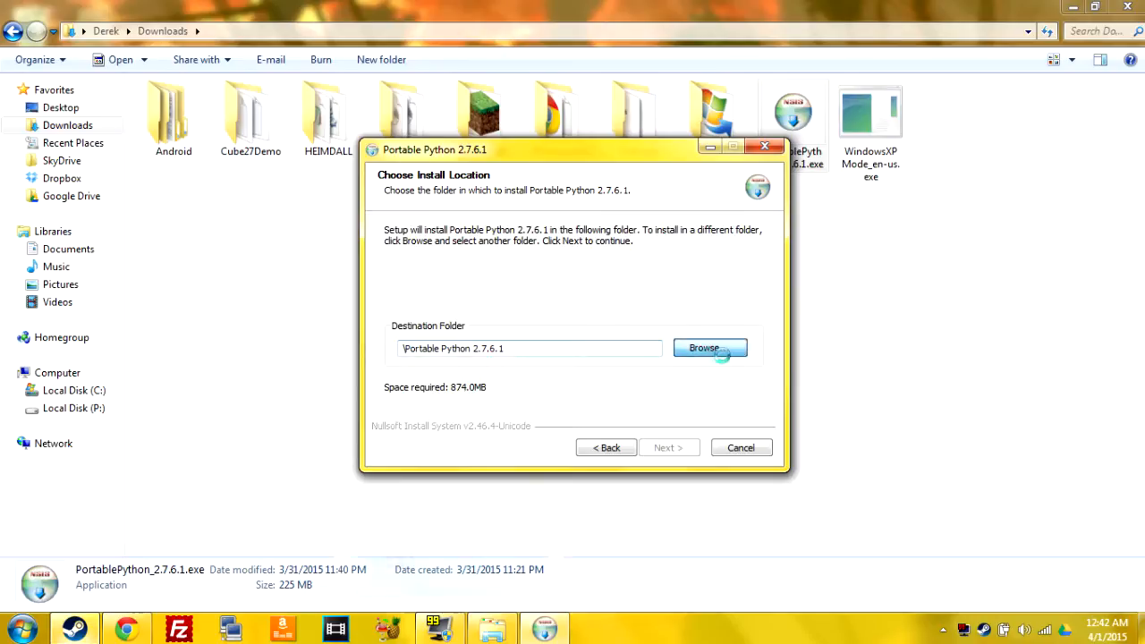
{"action": "left_click", "coordinate": [703, 349]}
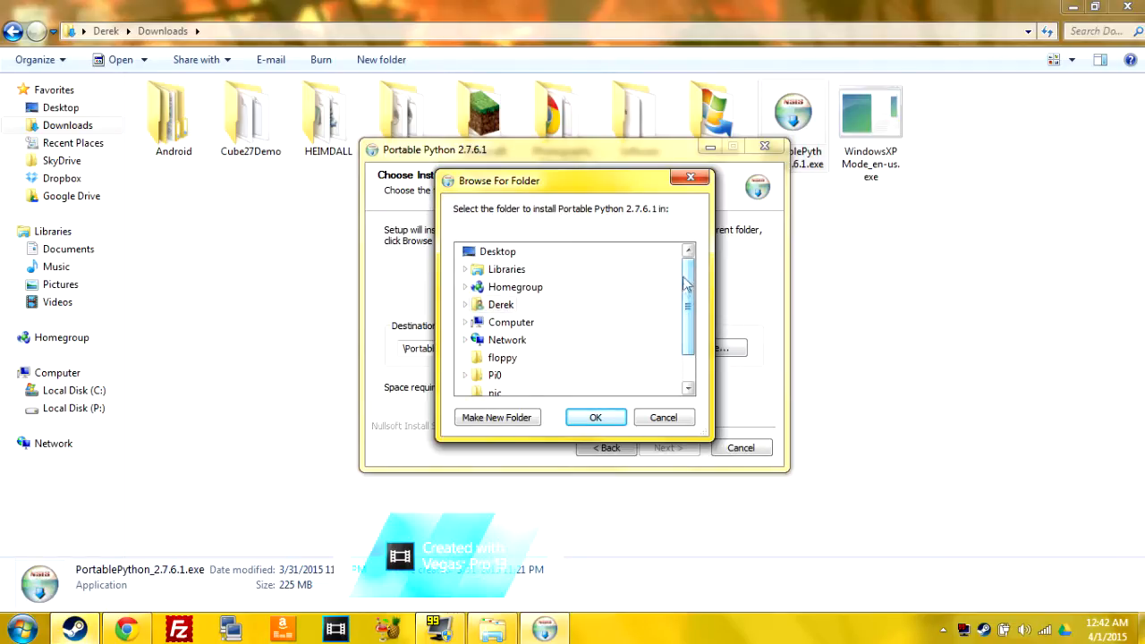
{"action": "left_click", "coordinate": [501, 305]}
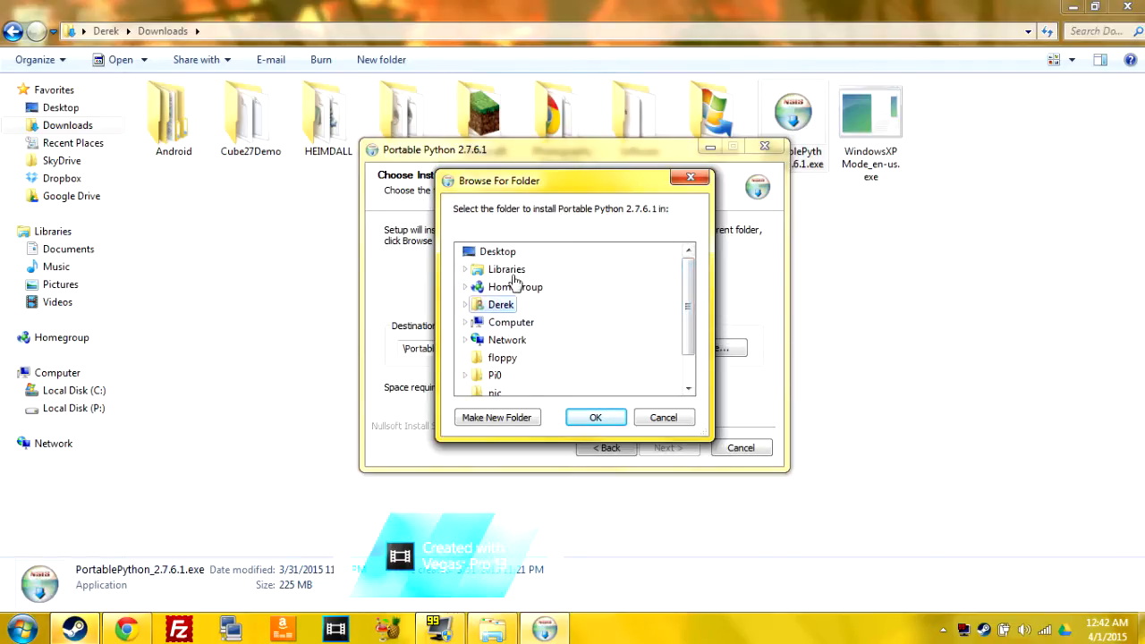
{"action": "scroll", "scroll_direction": "down", "scroll_amount": 3}
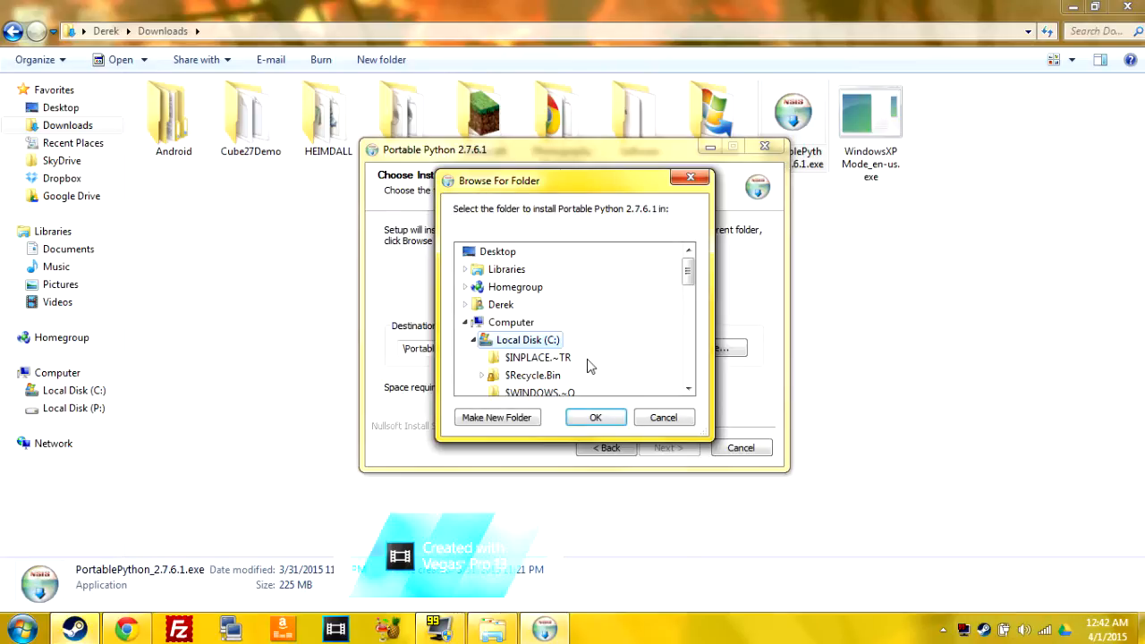
{"action": "scroll", "scroll_direction": "down", "scroll_amount": 3}
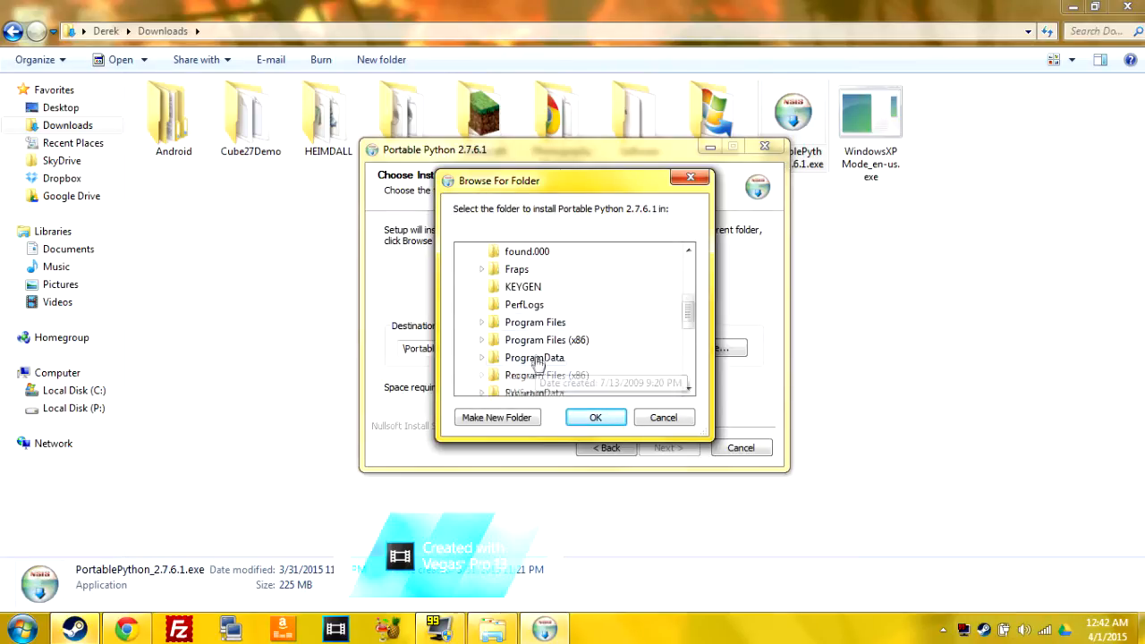
{"action": "left_click", "coordinate": [547, 357]}
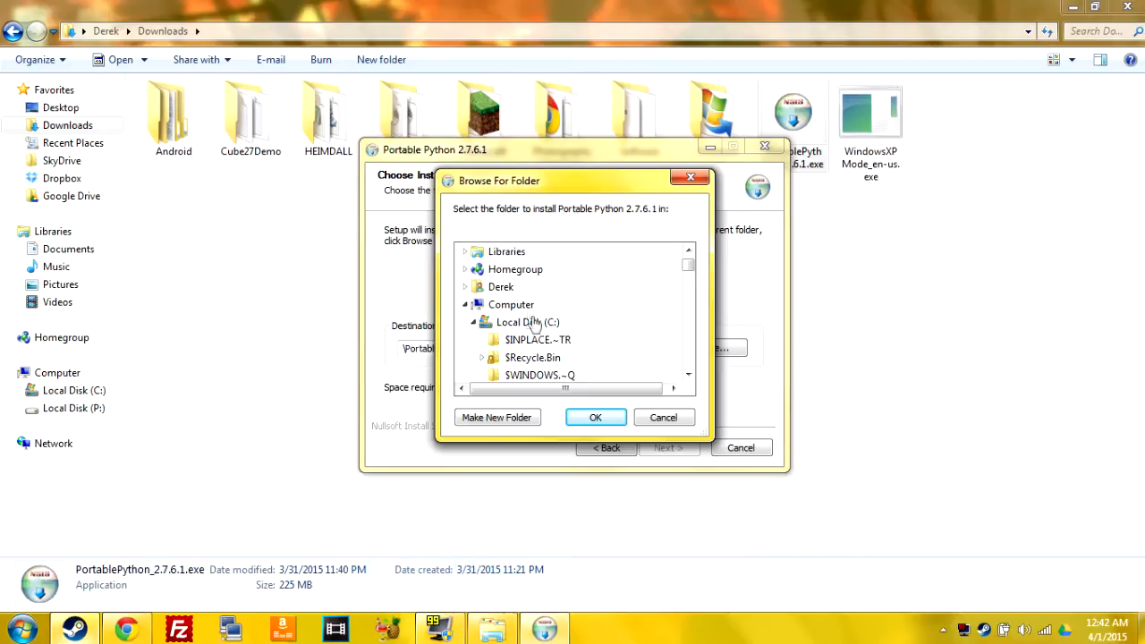
{"action": "left_click", "coordinate": [511, 304]}
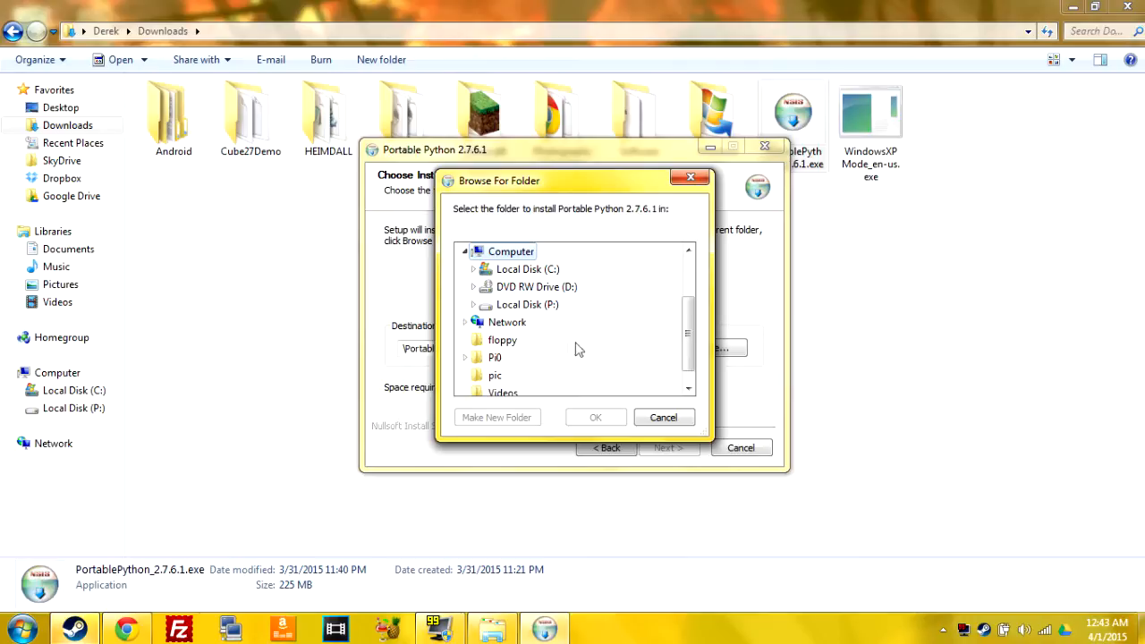
{"action": "mouse_move", "coordinate": [511, 252]}
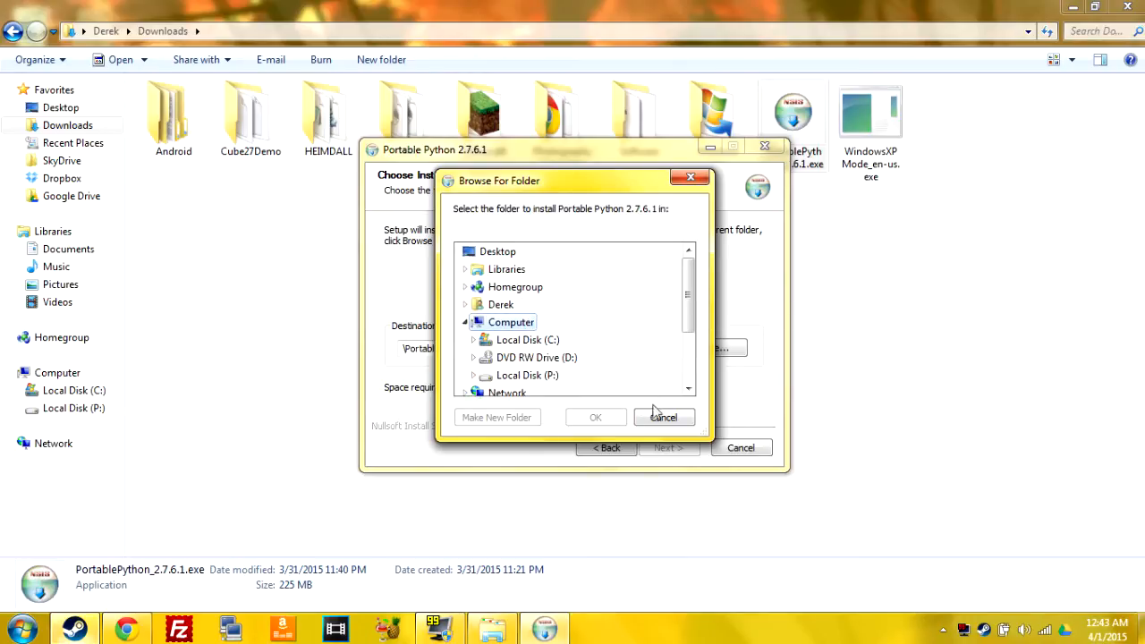
{"action": "left_click", "coordinate": [664, 417]}
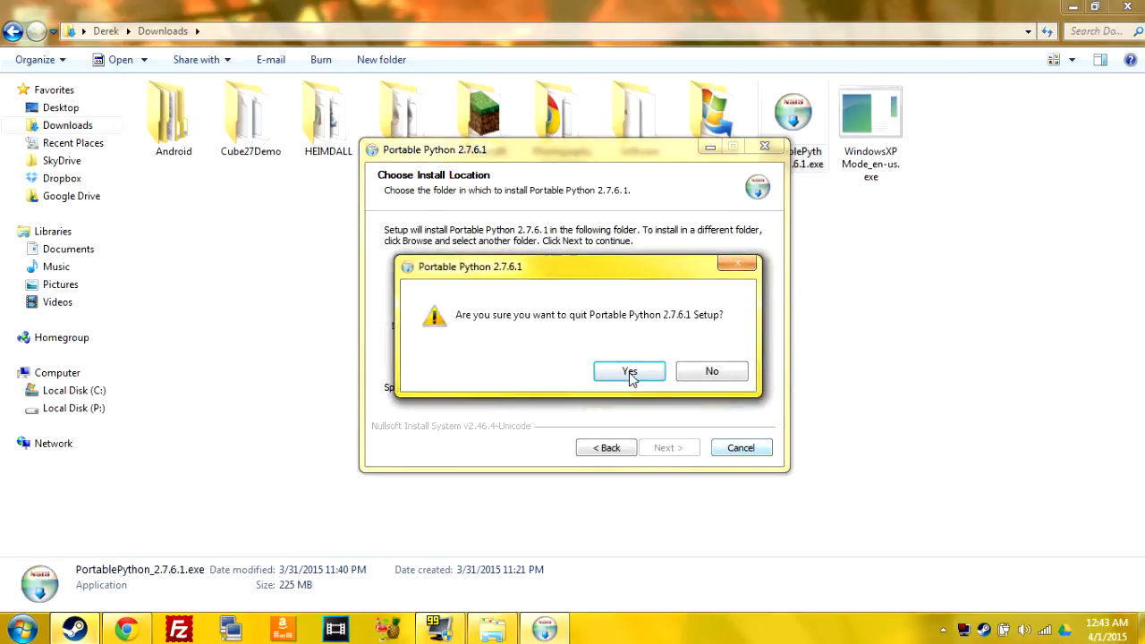
{"action": "left_click", "coordinate": [629, 371]}
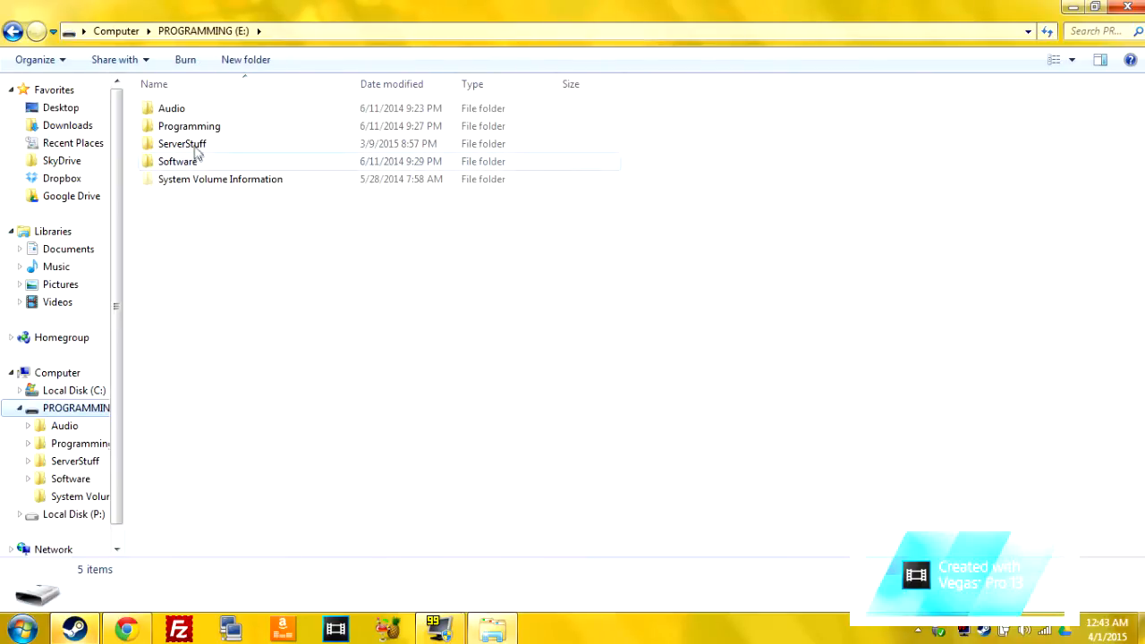
Step: Open E:\Programming\Python\Portable Python 2.7 and launch PyScripter-Portable.exe
{"action": "left_click", "coordinate": [188, 126]}
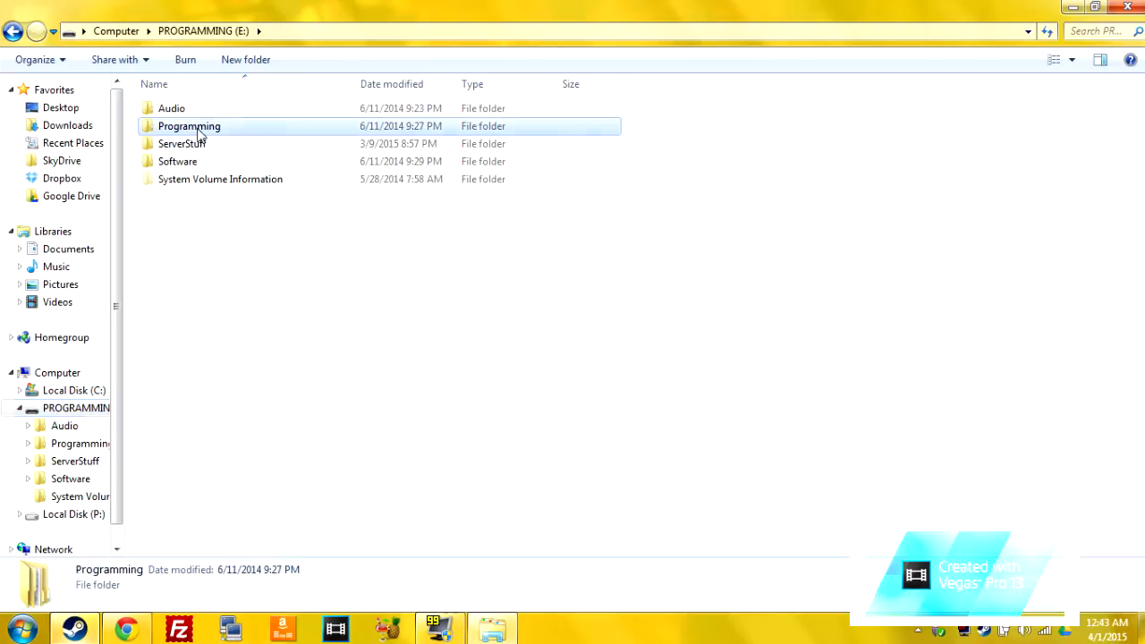
{"action": "double_click", "coordinate": [188, 125]}
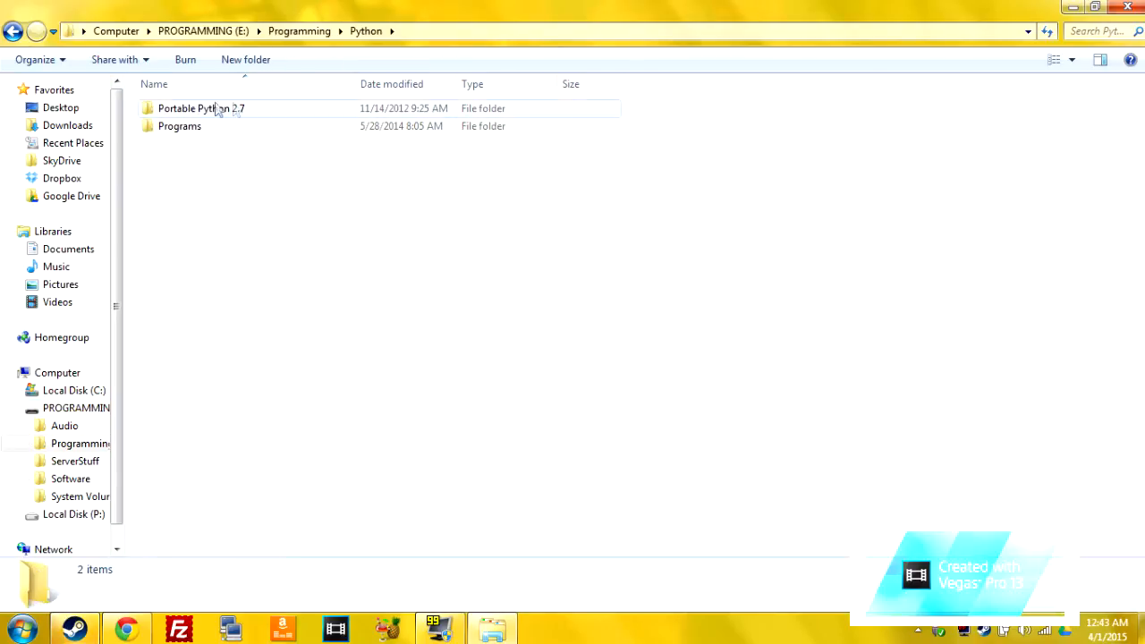
{"action": "mouse_move", "coordinate": [249, 114]}
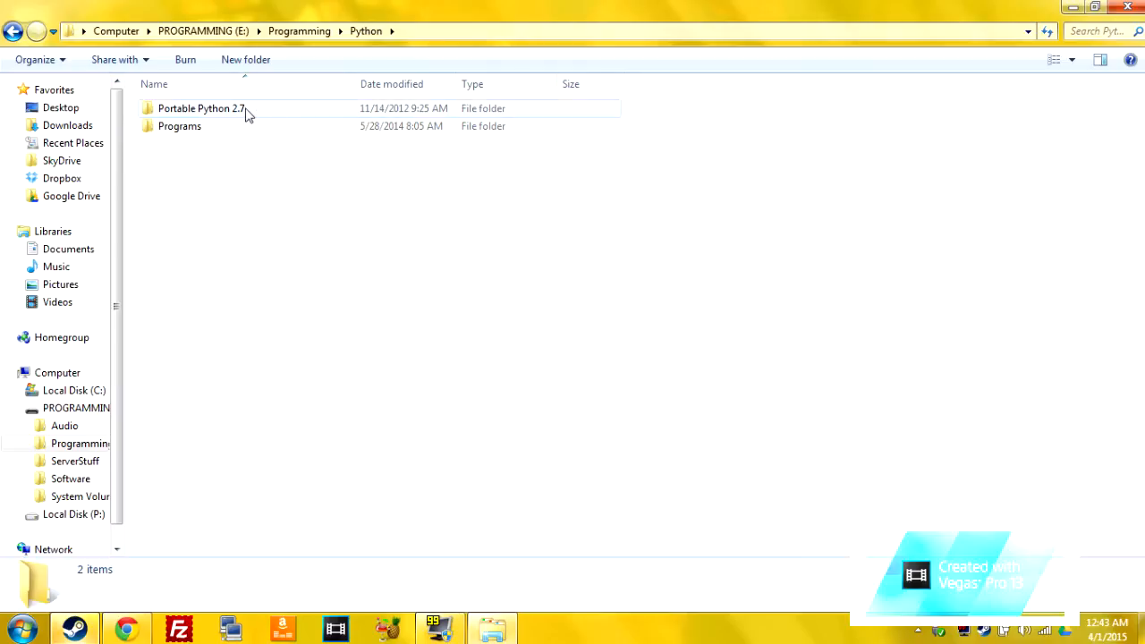
{"action": "double_click", "coordinate": [202, 108]}
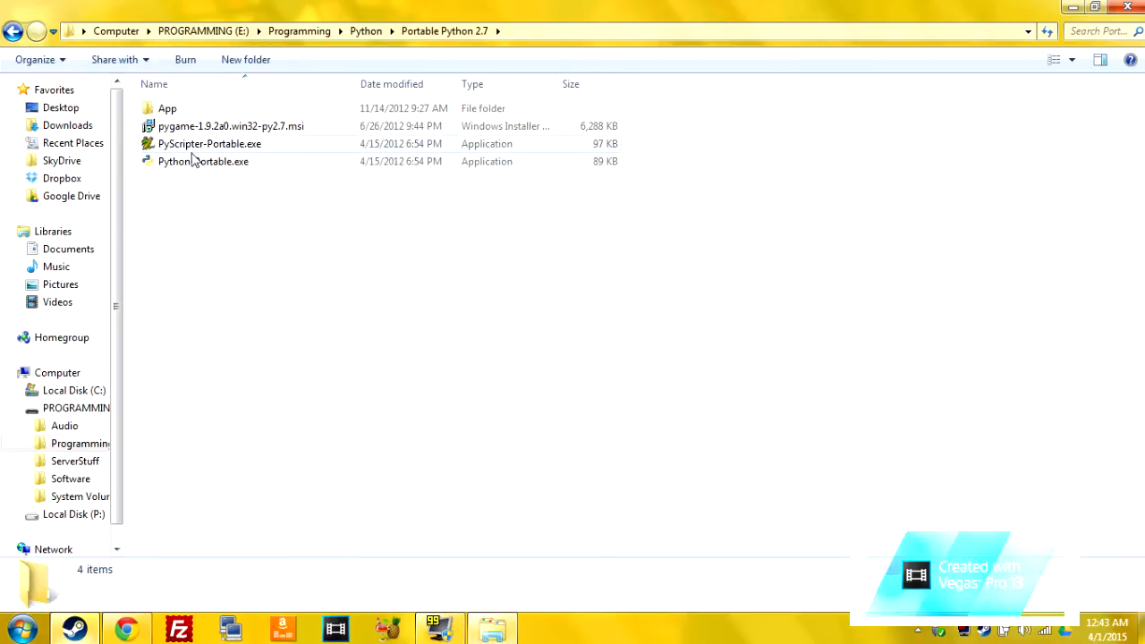
{"action": "left_click", "coordinate": [210, 143]}
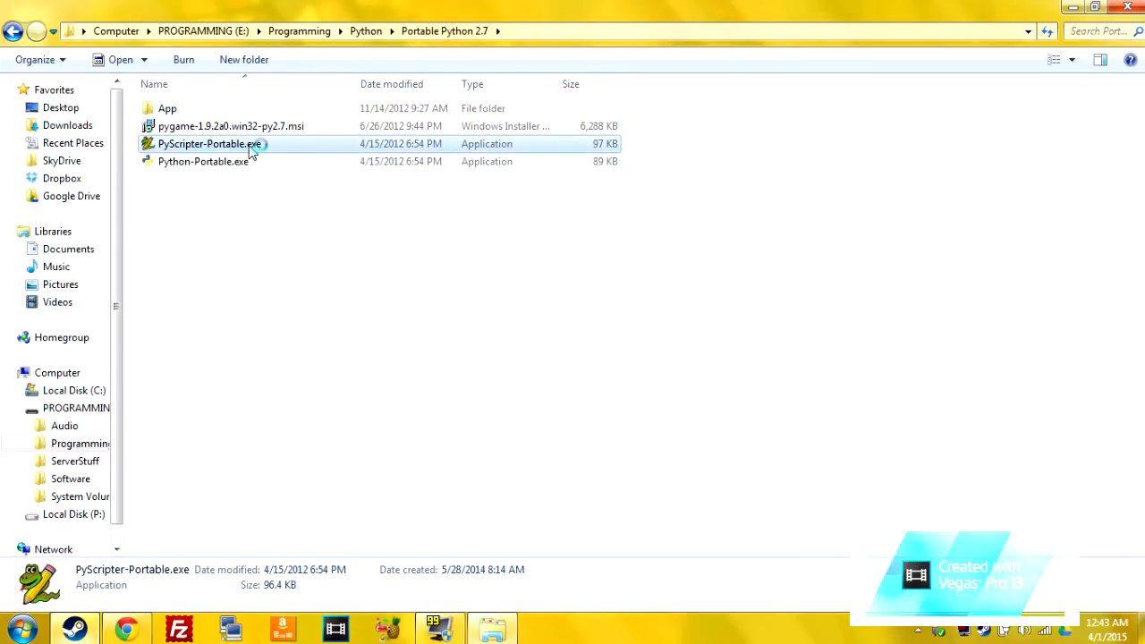
{"action": "double_click", "coordinate": [203, 161]}
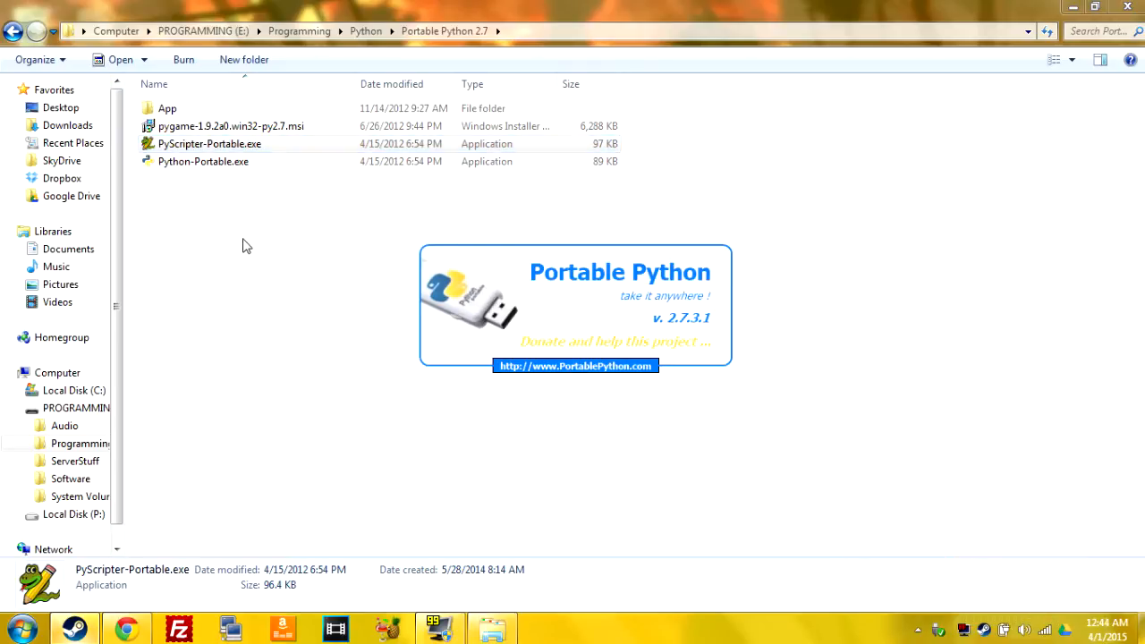
{"action": "double_click", "coordinate": [209, 143]}
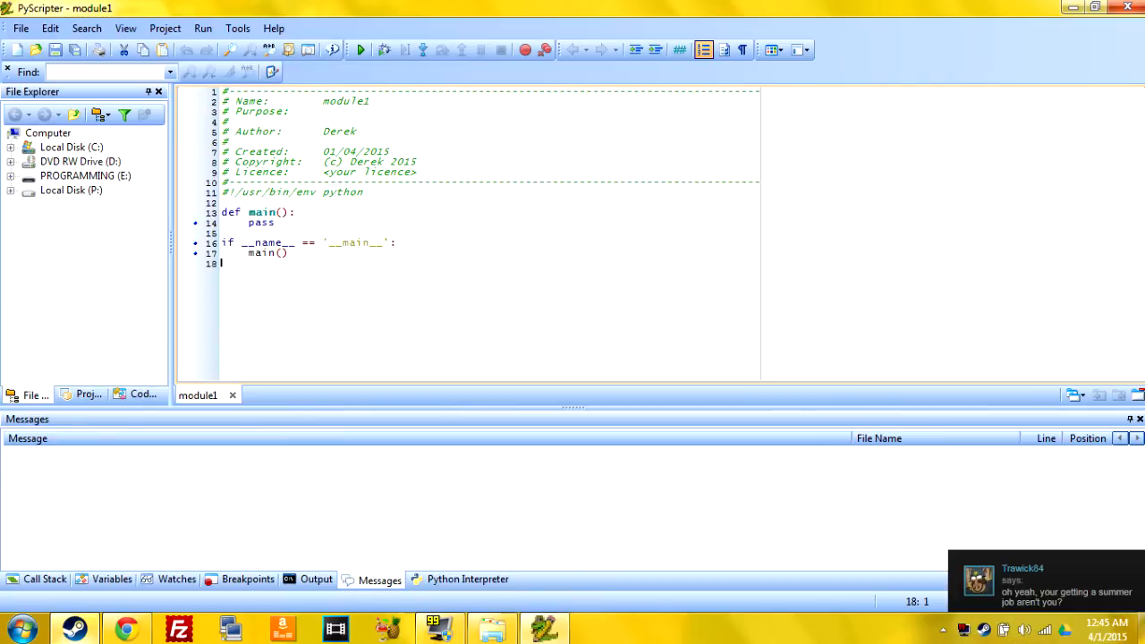
Step: Inspect the unedited module1 template lines and select the entire script with Ctrl+A
{"action": "left_click", "coordinate": [230, 243]}
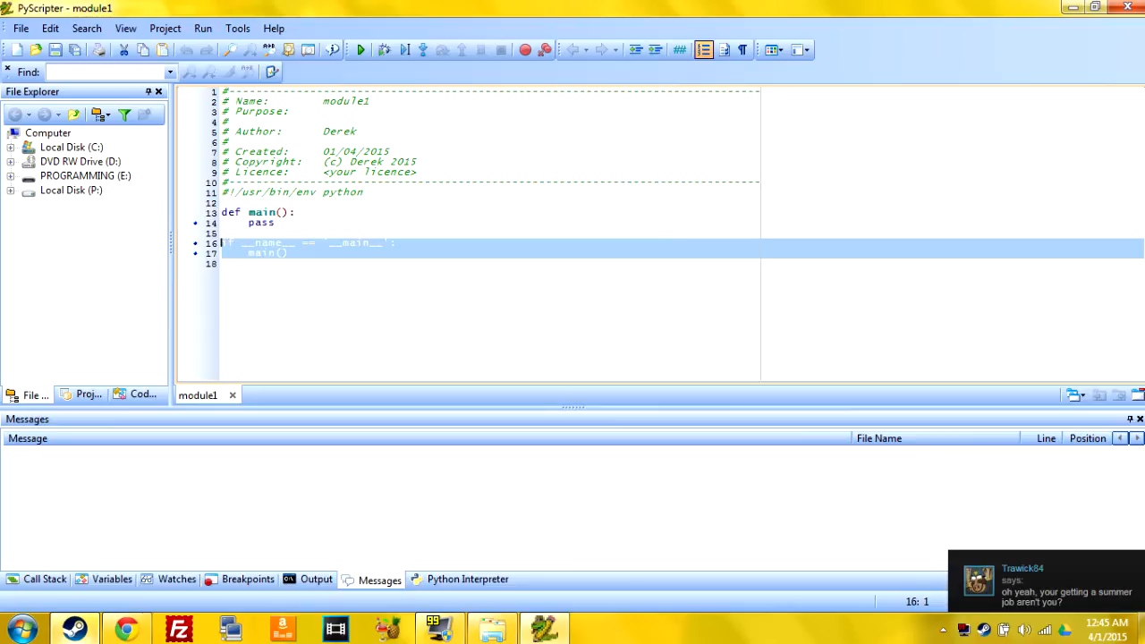
{"action": "left_click", "coordinate": [287, 253]}
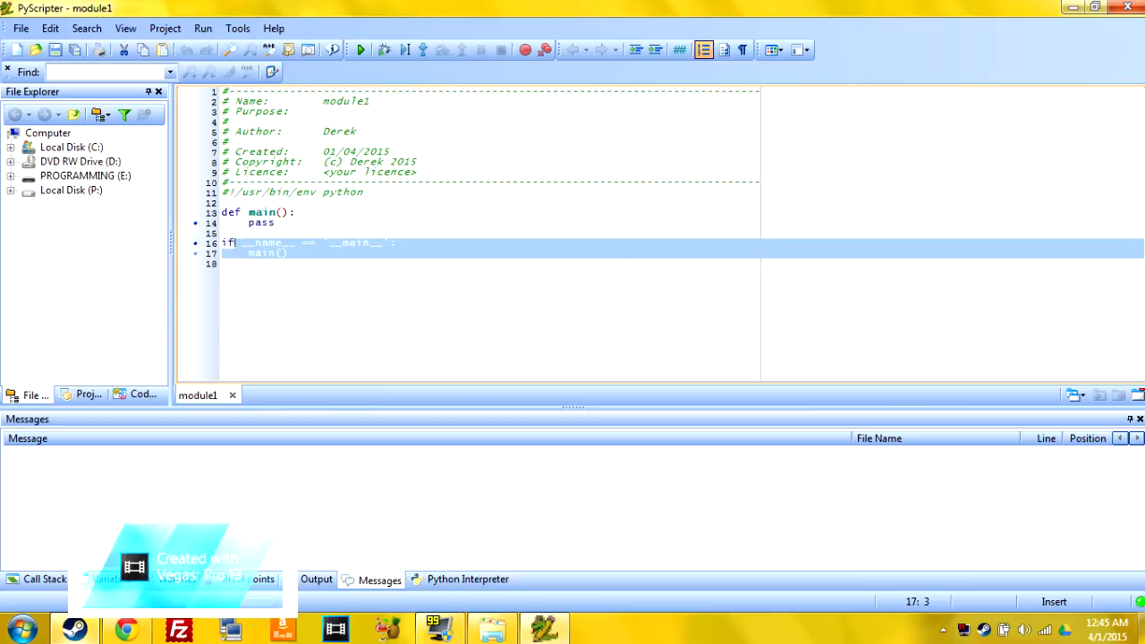
{"action": "key", "text": "ctrl+a"}
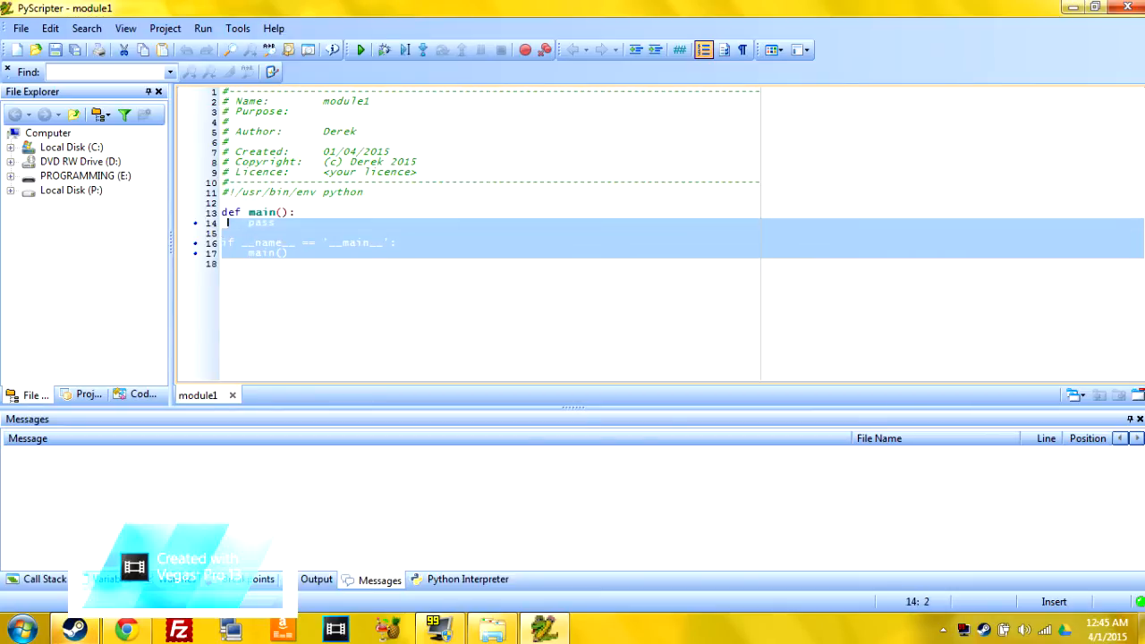
{"action": "left_click", "coordinate": [224, 263]}
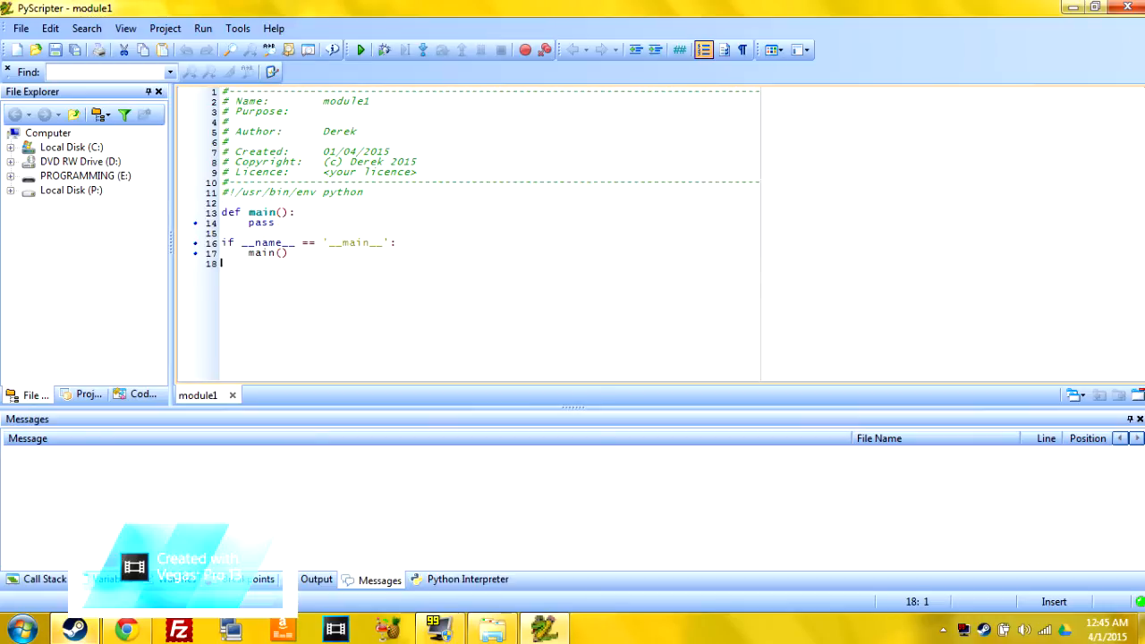
{"action": "key", "text": "ctrl+a"}
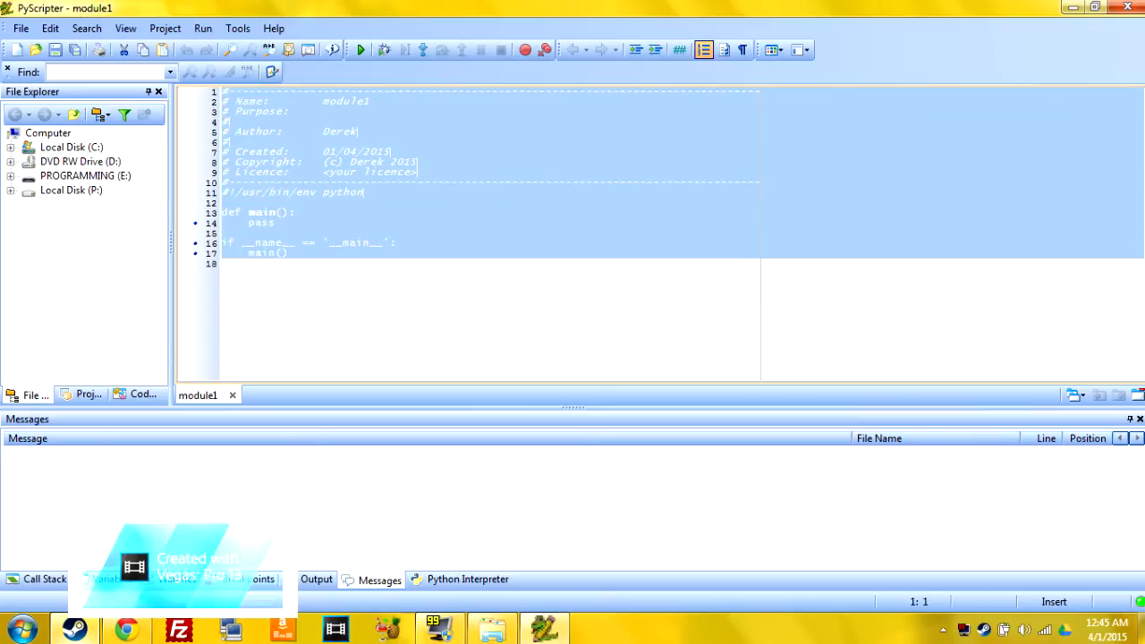